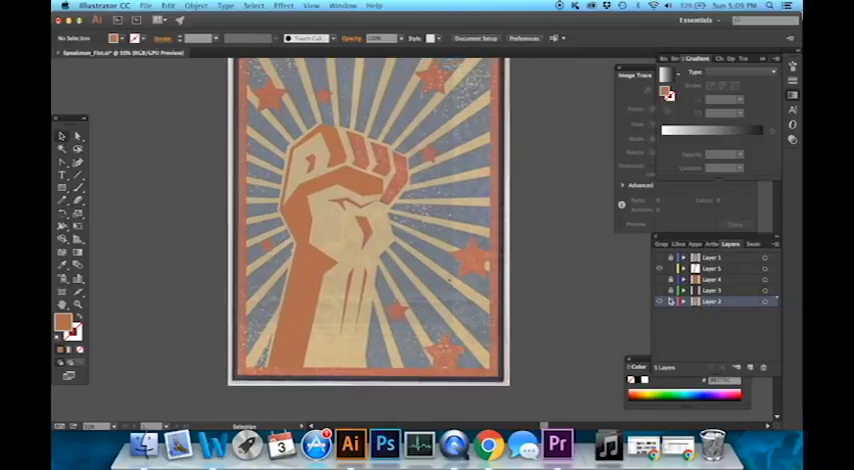
pyautogui.moveTo(668, 302)
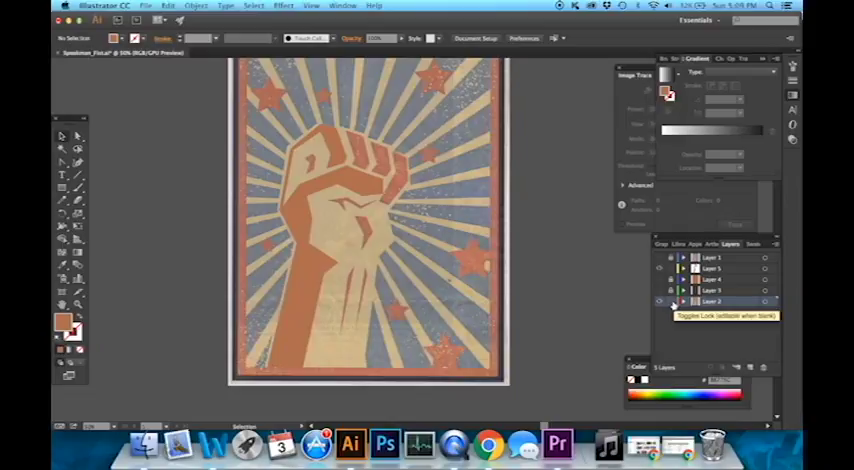